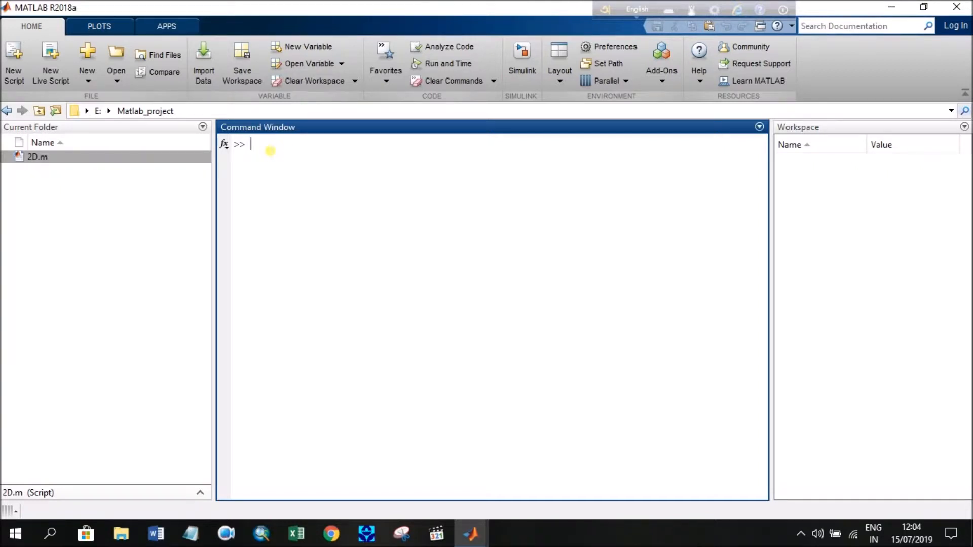
Open a new blank script, Untitled4, in the Editor
type("a=")
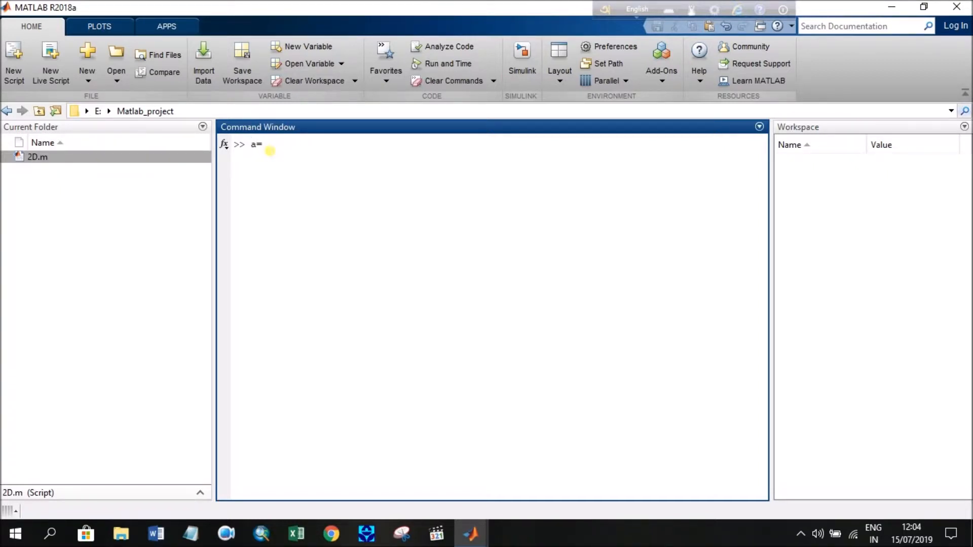
left_click(13, 56)
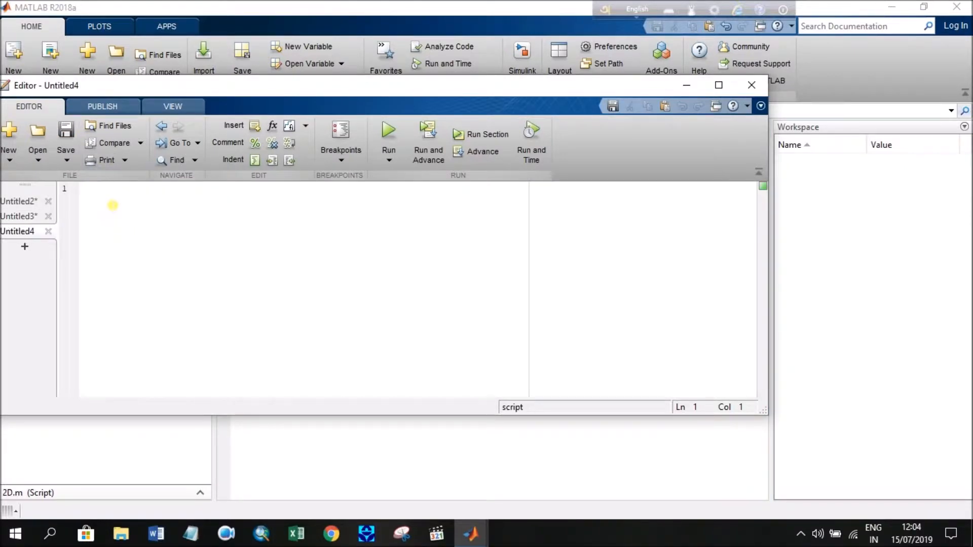
Define a=[0:2:10]; on line 1 of the script
type("a=")
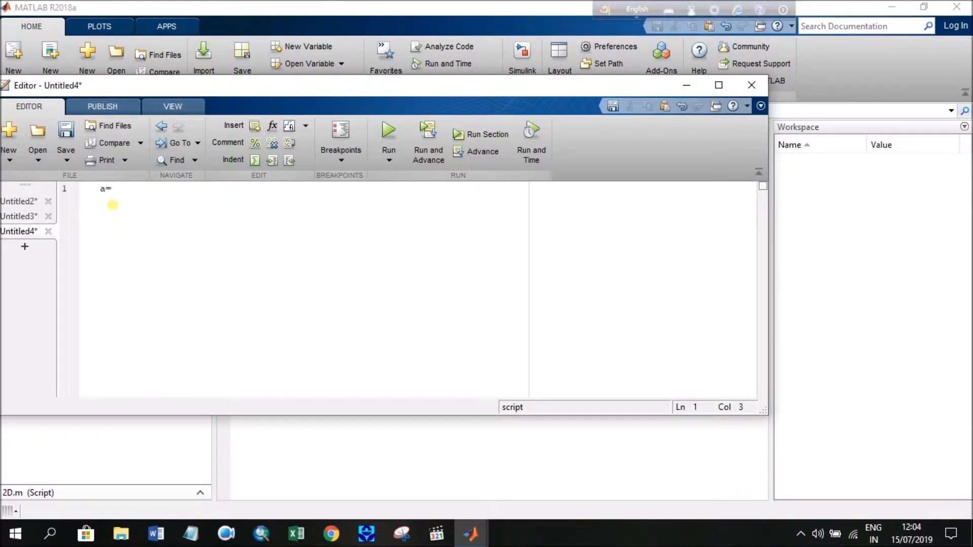
type("[0")
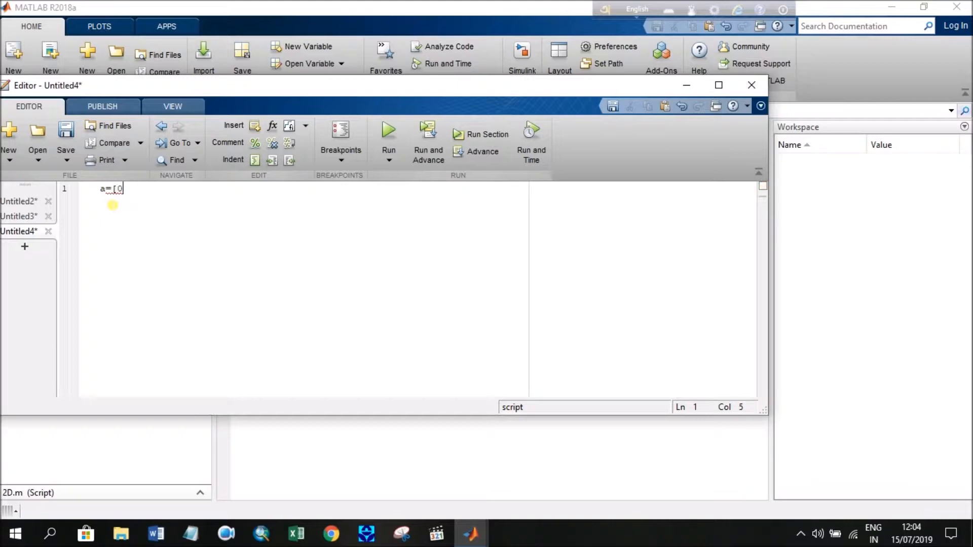
type(":2")
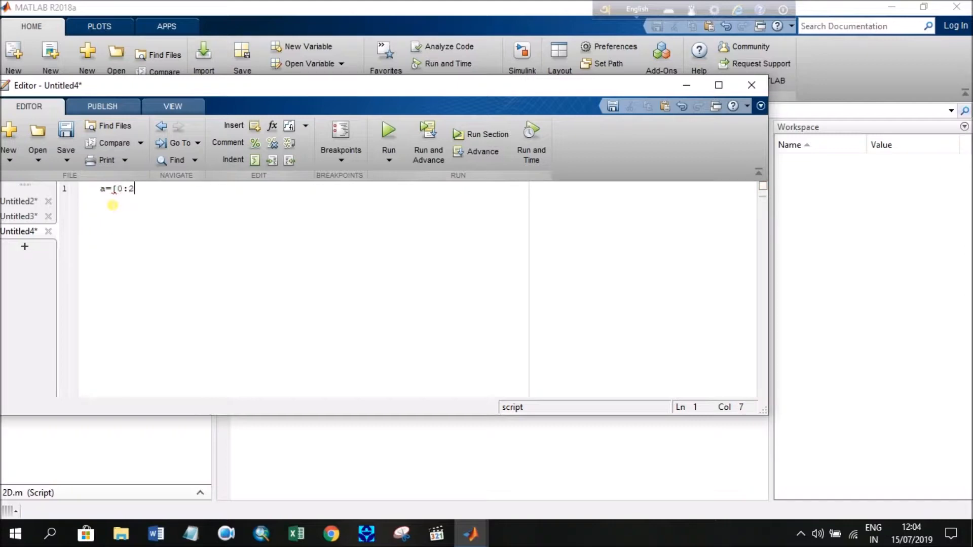
type("10")
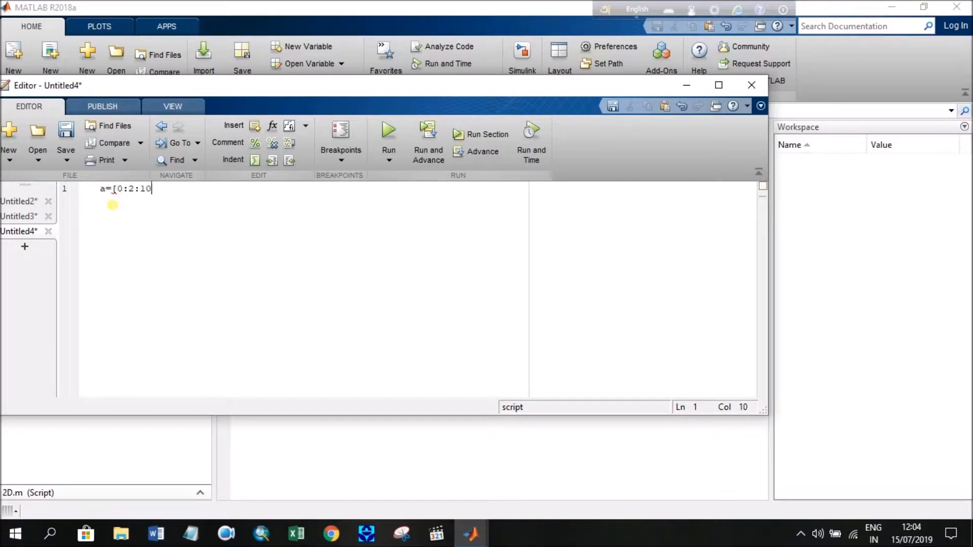
type("]")
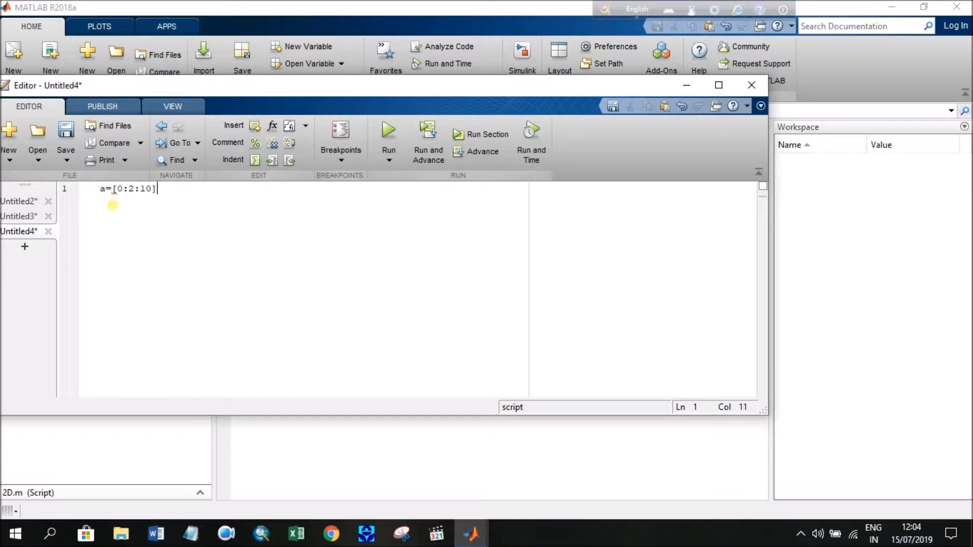
type(";")
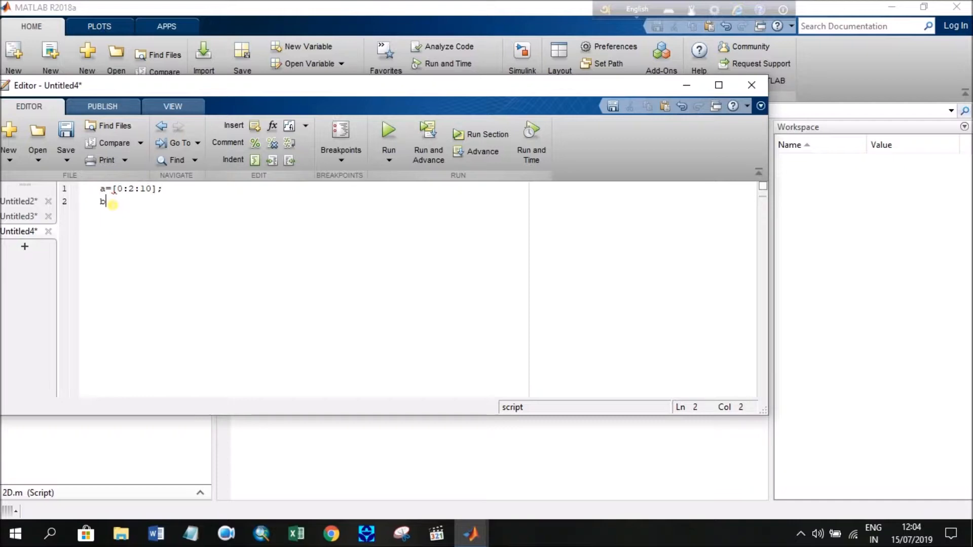
Define b=[5:5:30] on line 2 and begin line 3 with subplot
type("=")
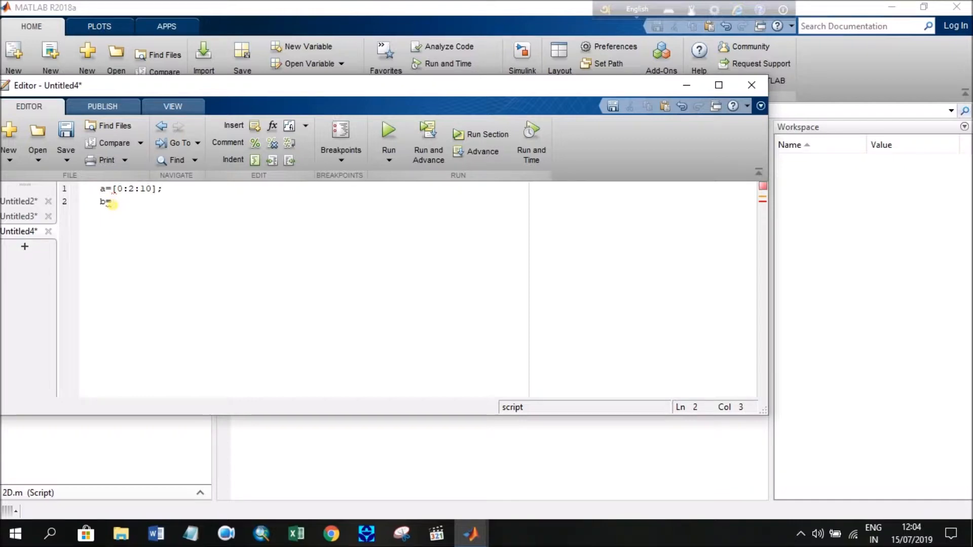
type("[")
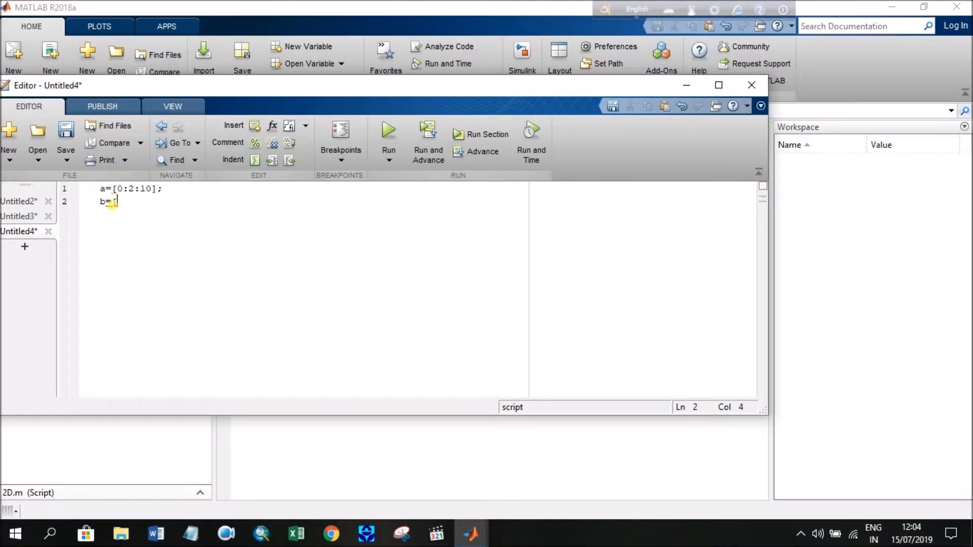
type("5")
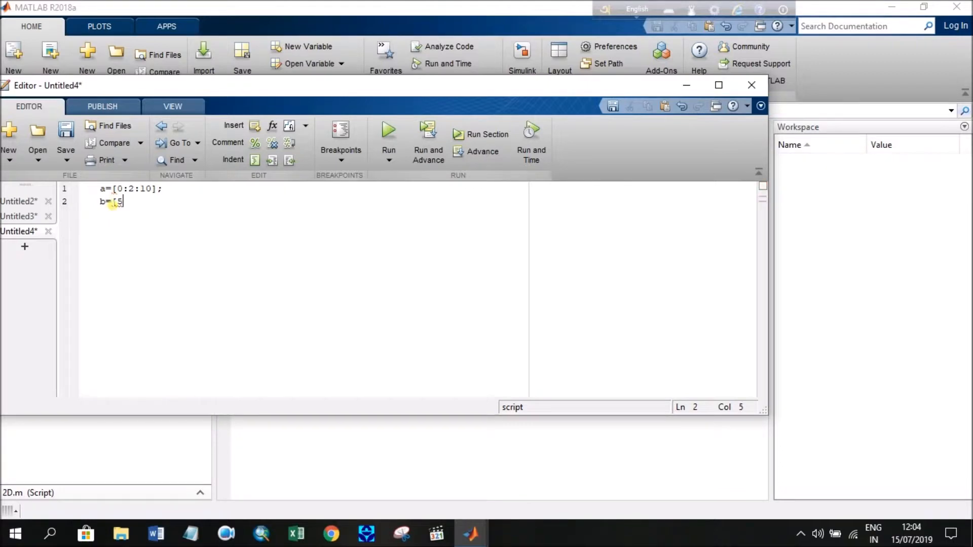
type(":5")
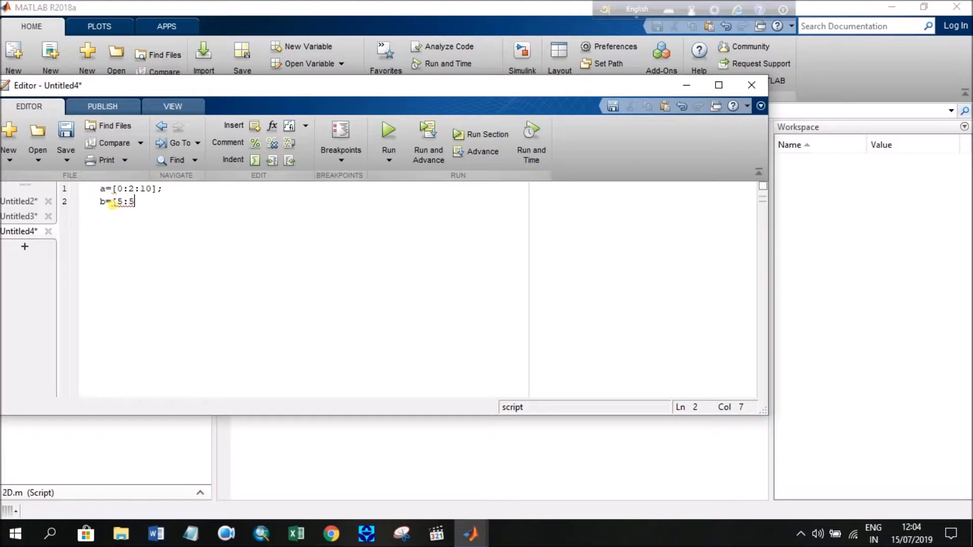
type(":")
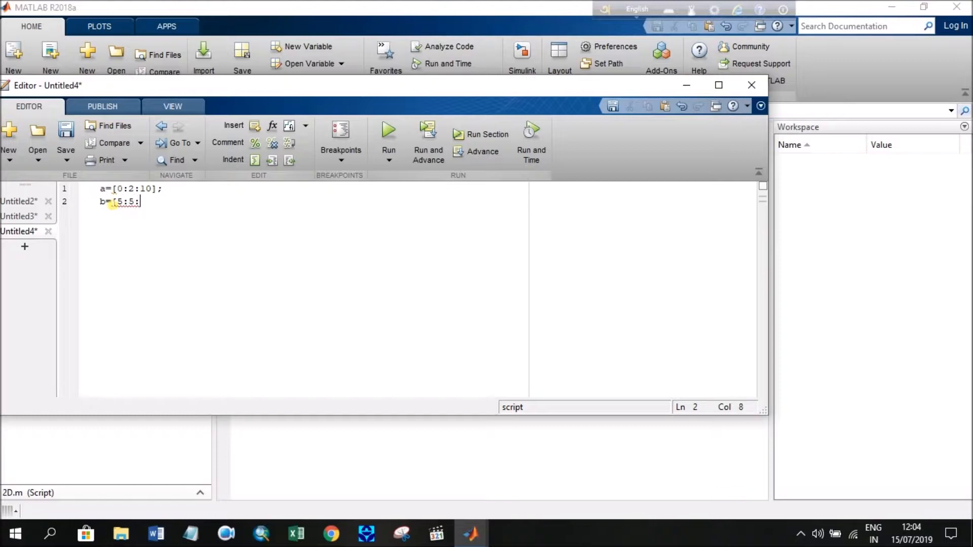
type("30];")
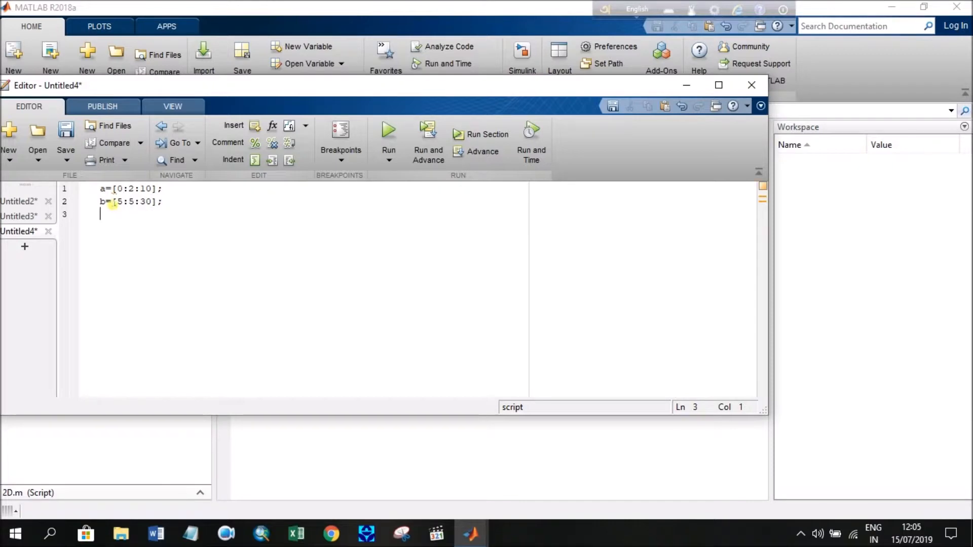
type("subplot")
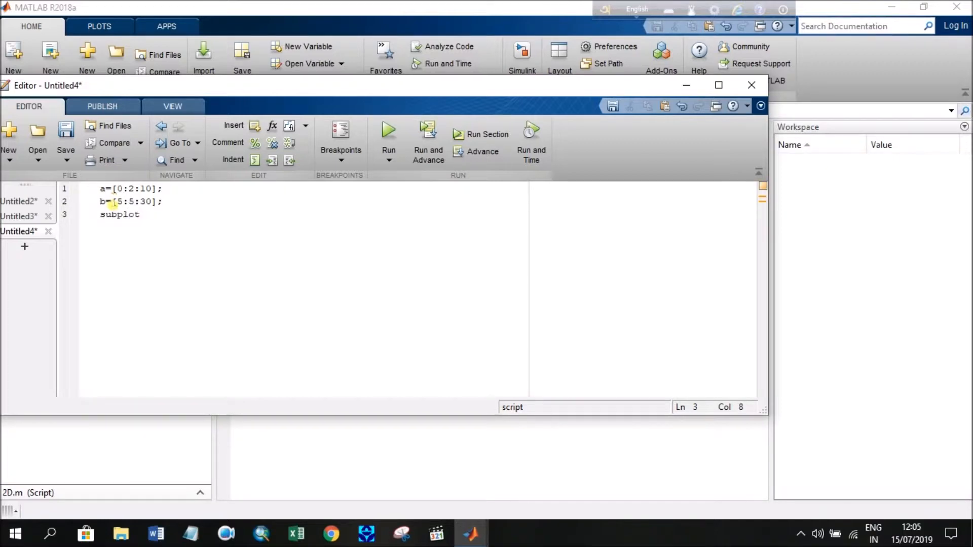
Write subplot(2,2,1);bar(a,b, on line 3
type("(2,")
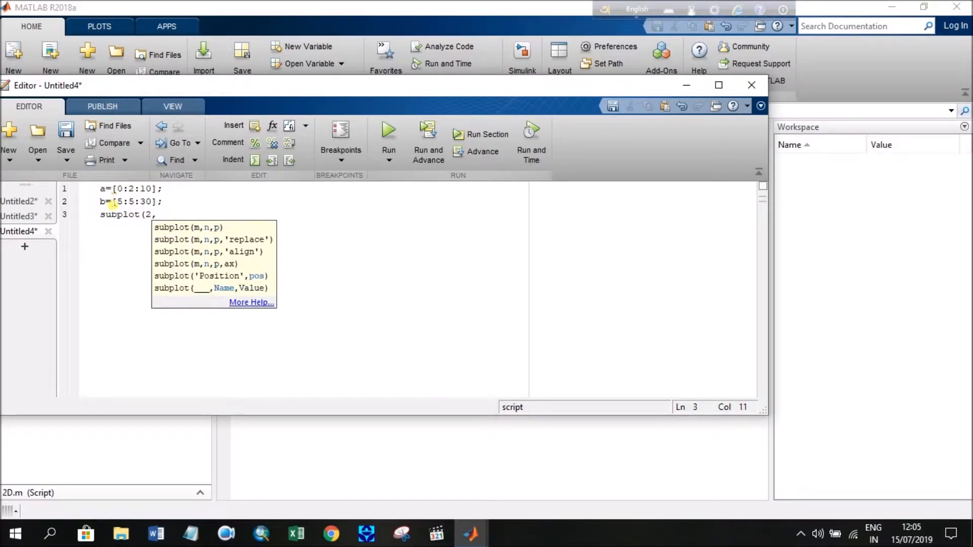
type("2,1);")
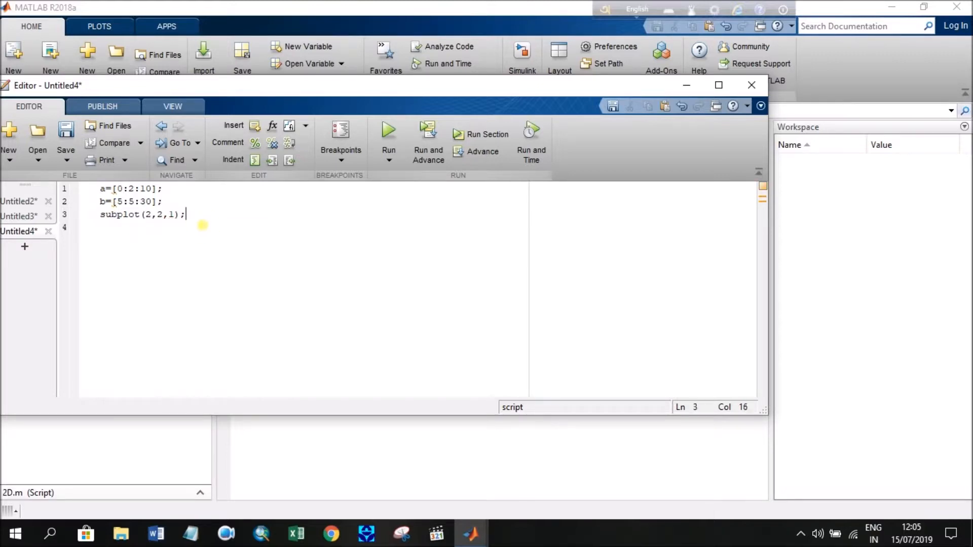
type("bar")
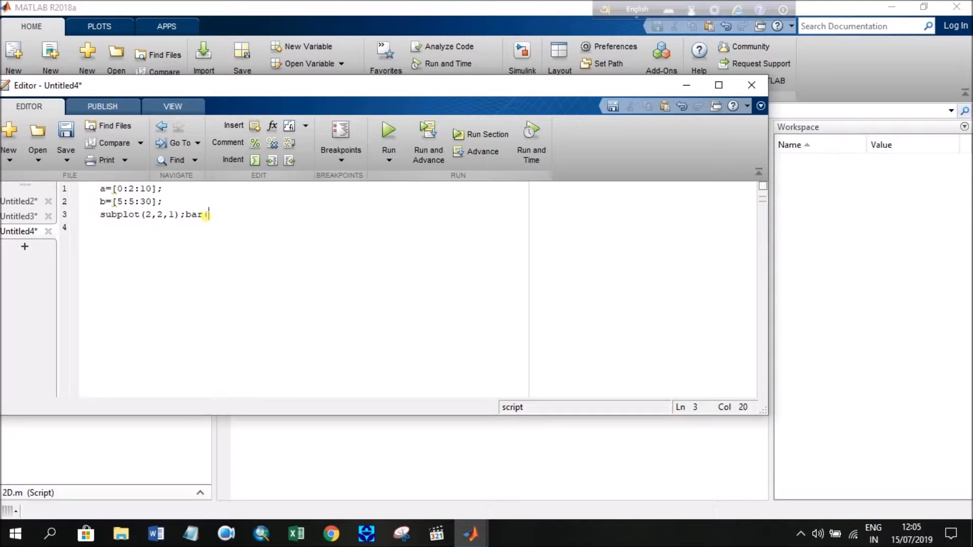
type("(a,b")
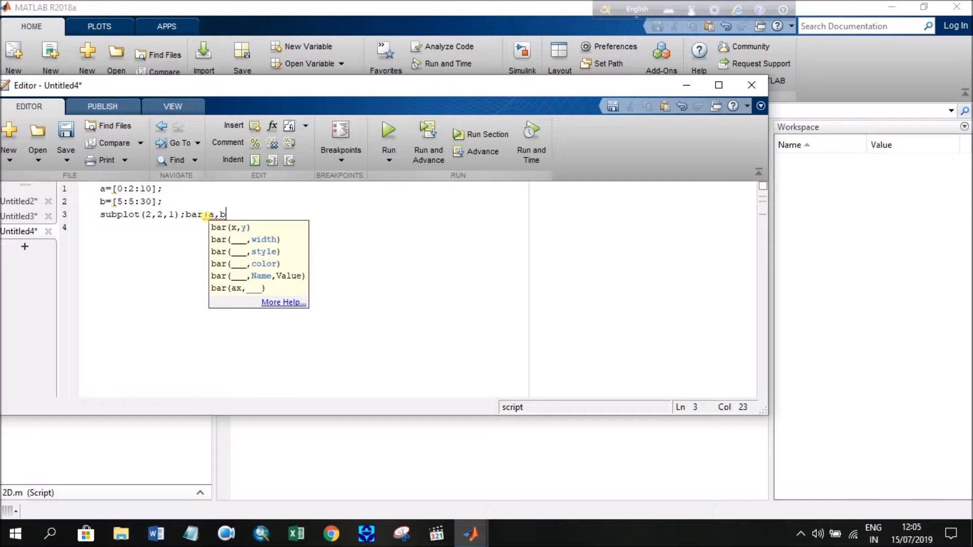
type(",")
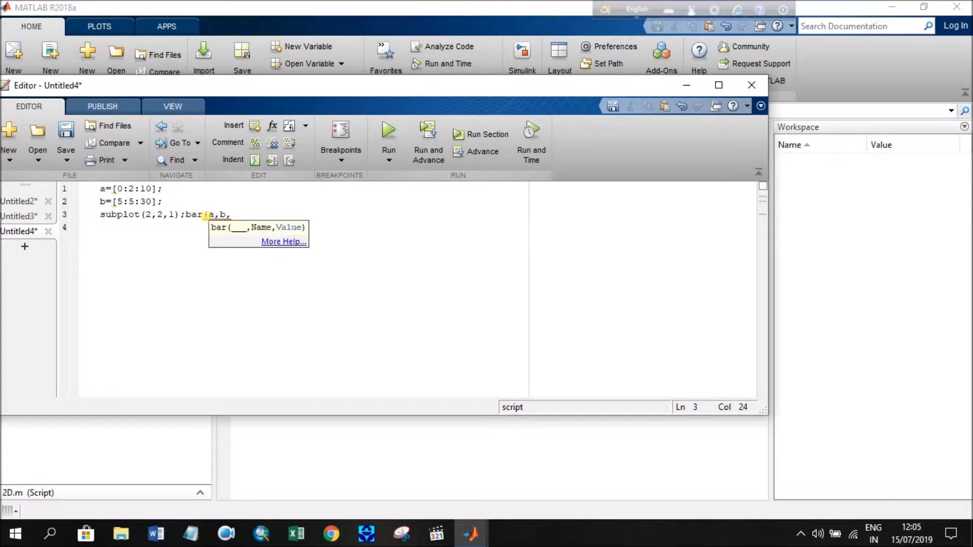
type("'")
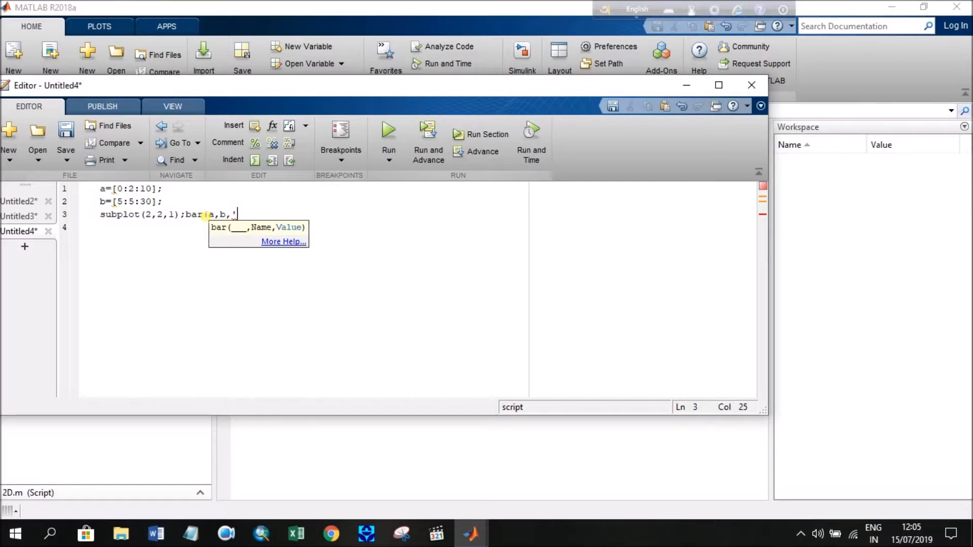
Add color 'r' and style 'grouped' to the bar call and close it
type("r")
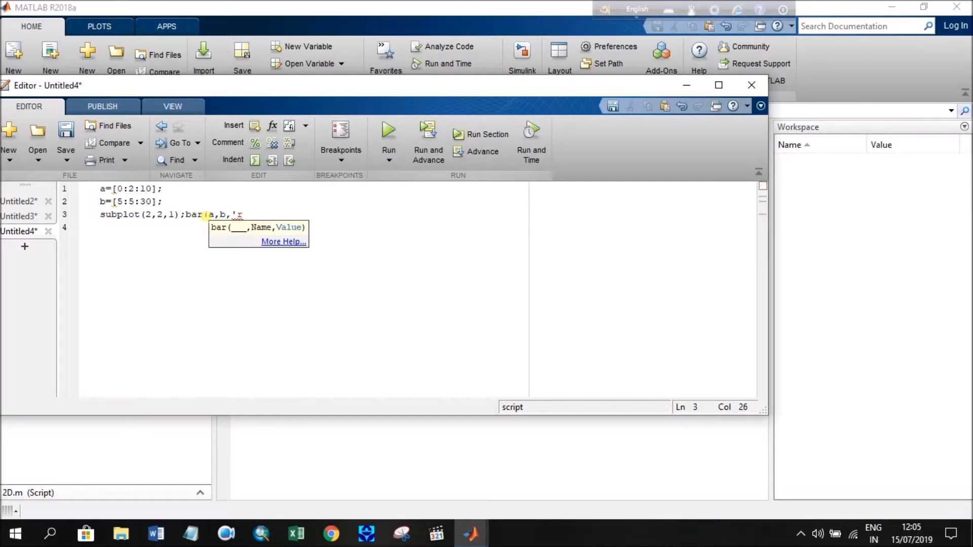
type("'")
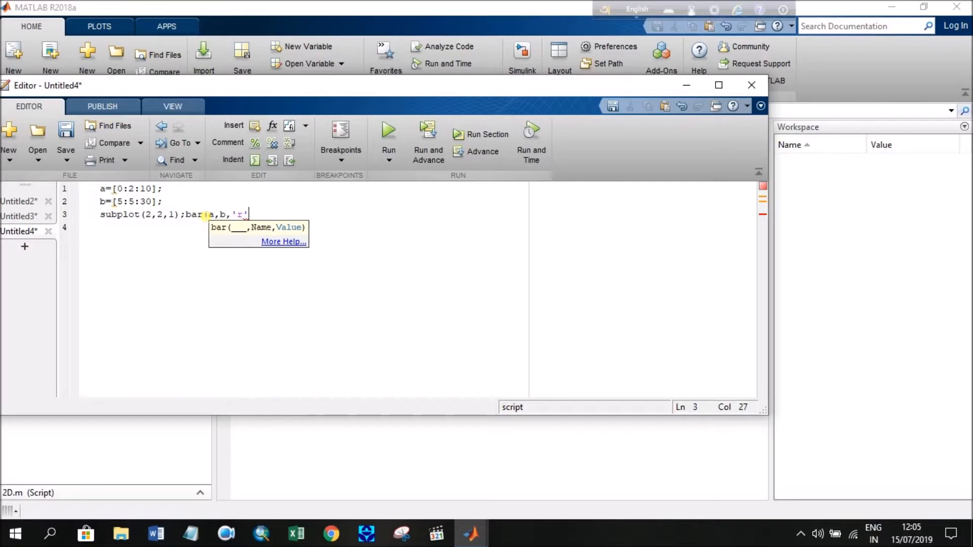
type(",")
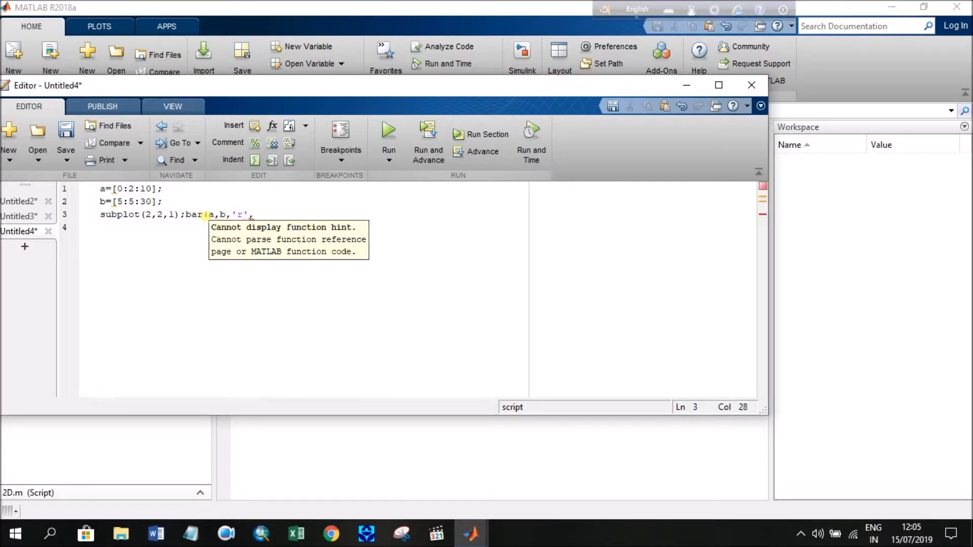
type(",")
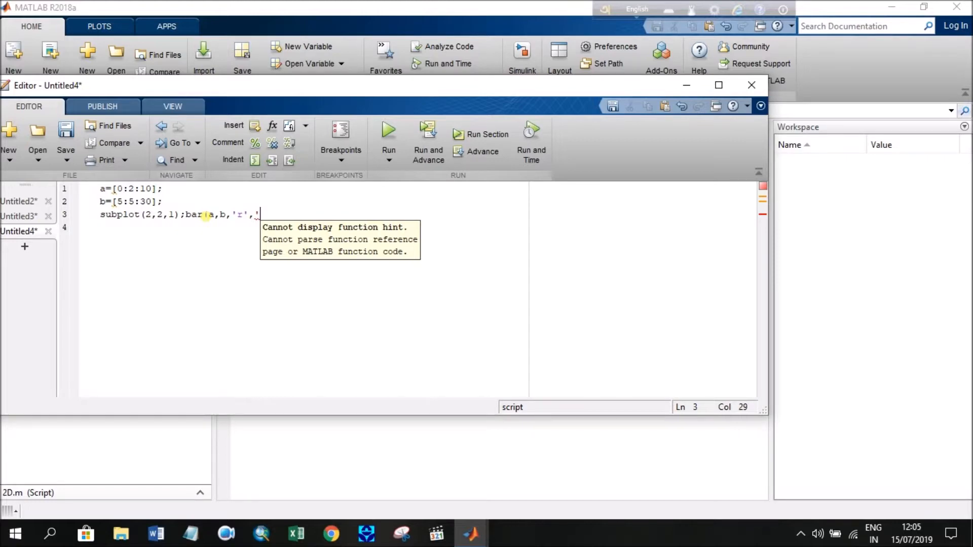
type("group")
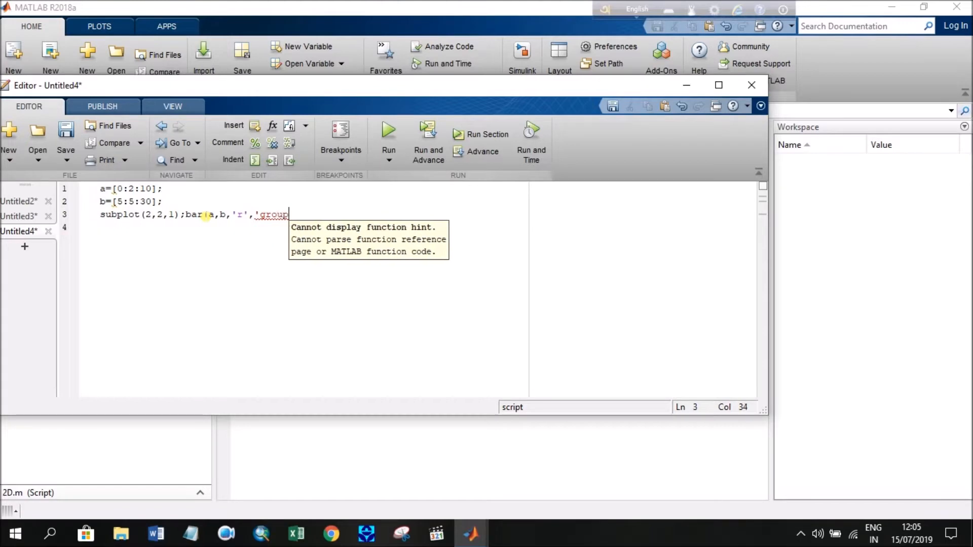
type("ed'")
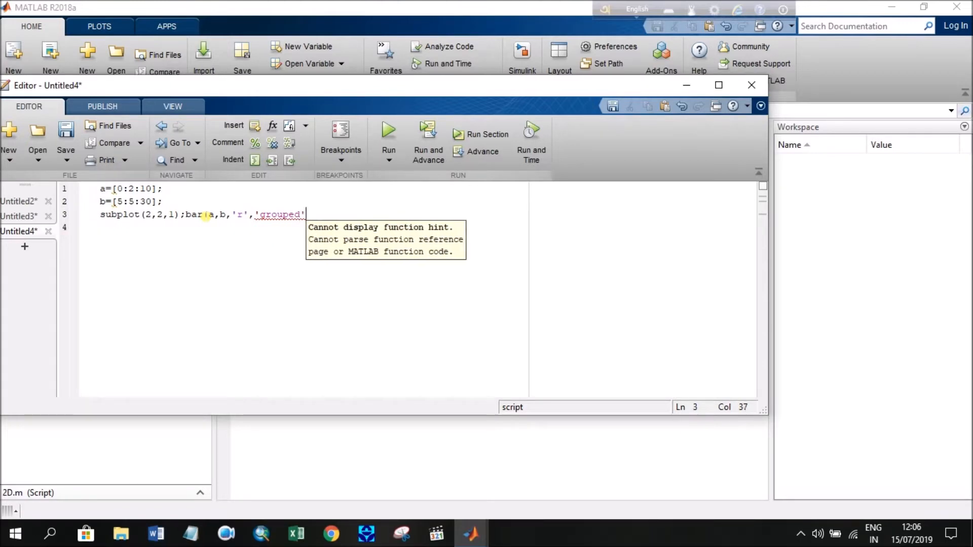
type(");")
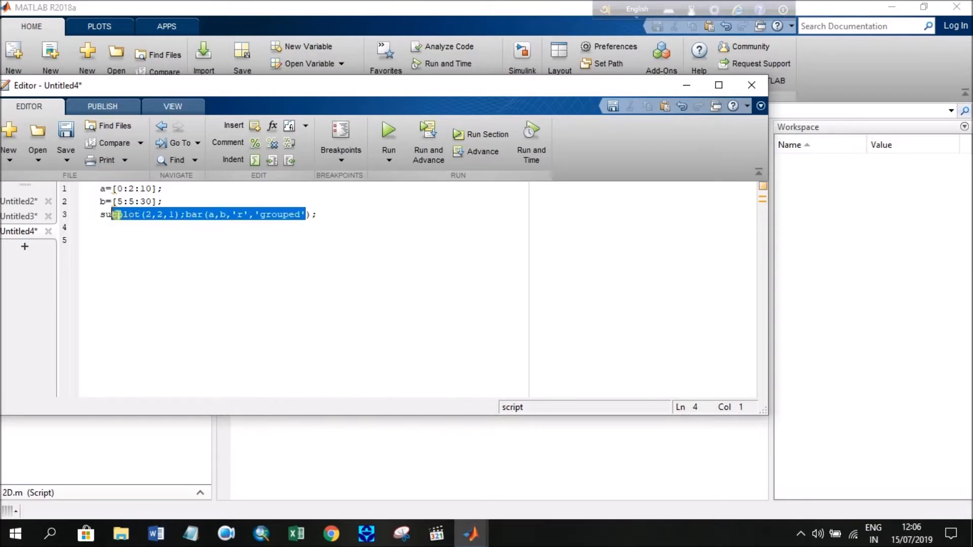
Copy line 3 to line 4 with subplot index 2, color 'g' and style 'stacked'
left_click(105, 214)
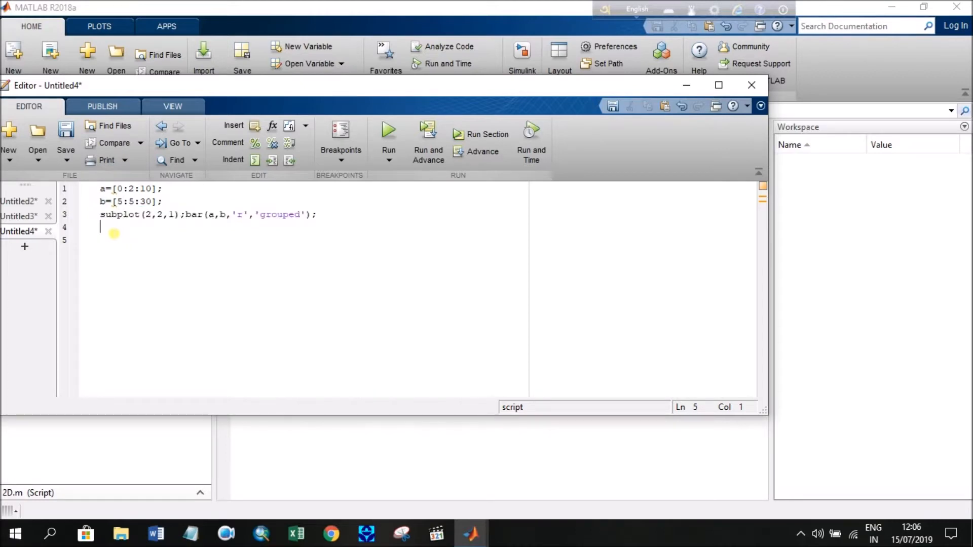
type("subplot(2,2,1);bar(a,b,'r','grouped'")
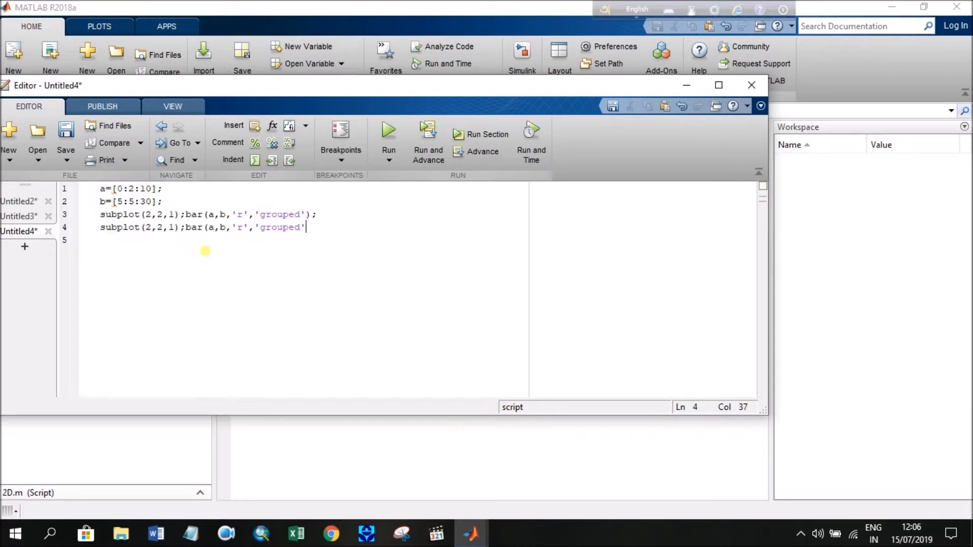
left_click(174, 227)
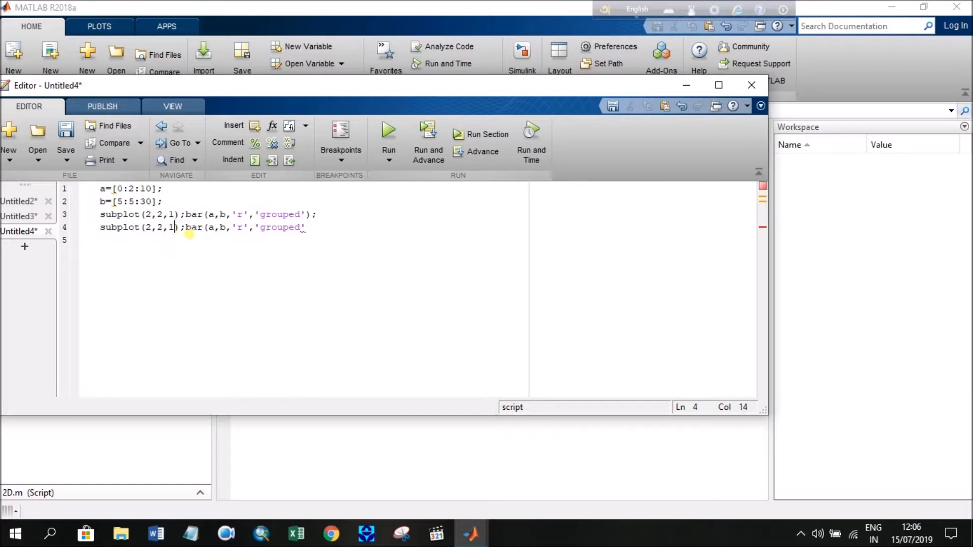
type("2")
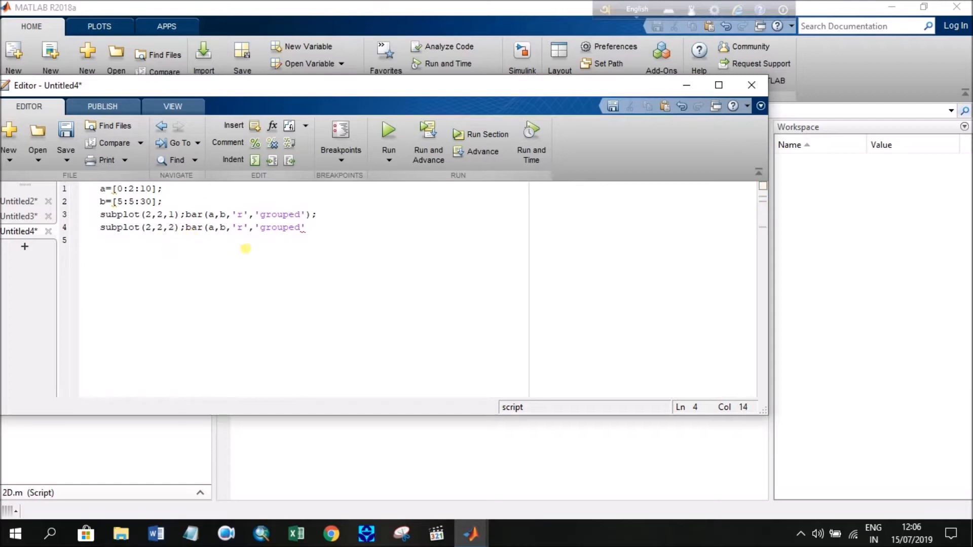
left_click(227, 227)
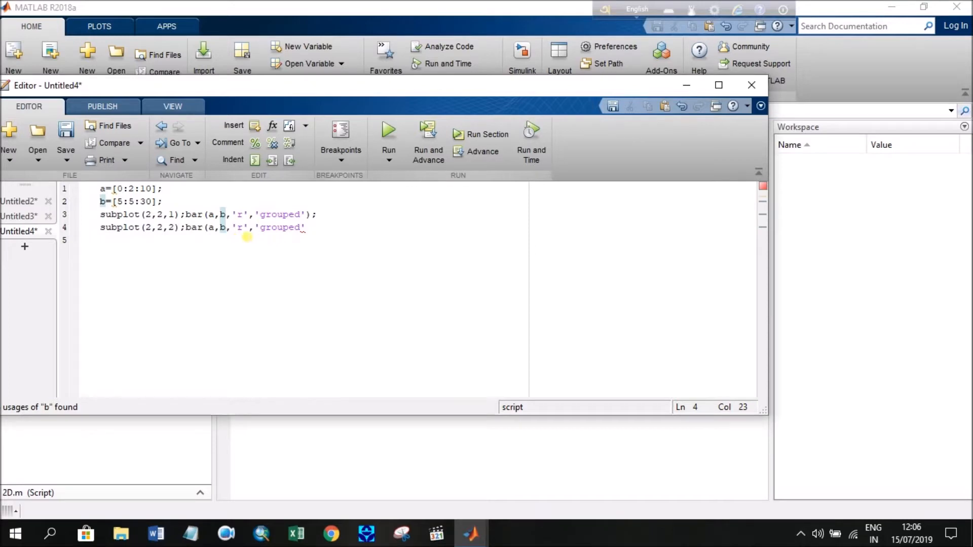
type("g")
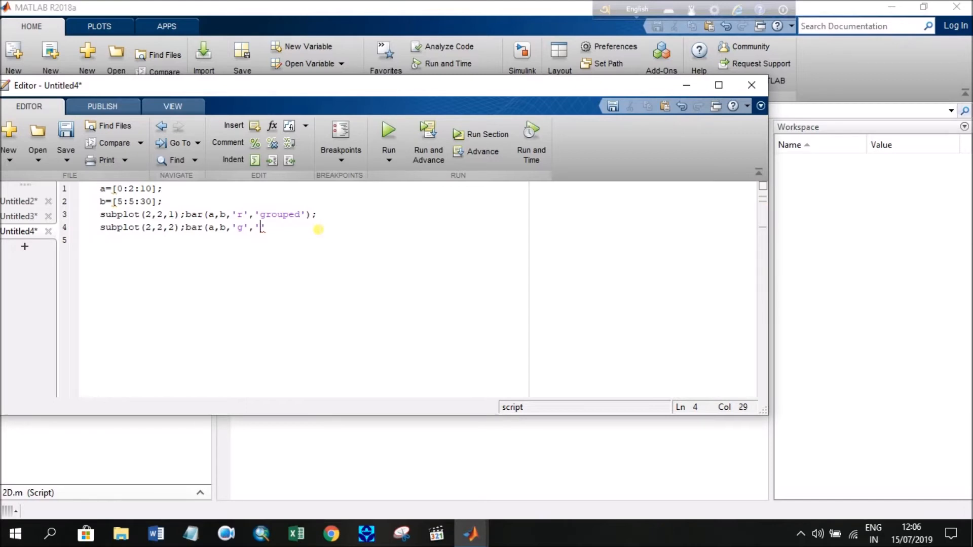
type("stac")
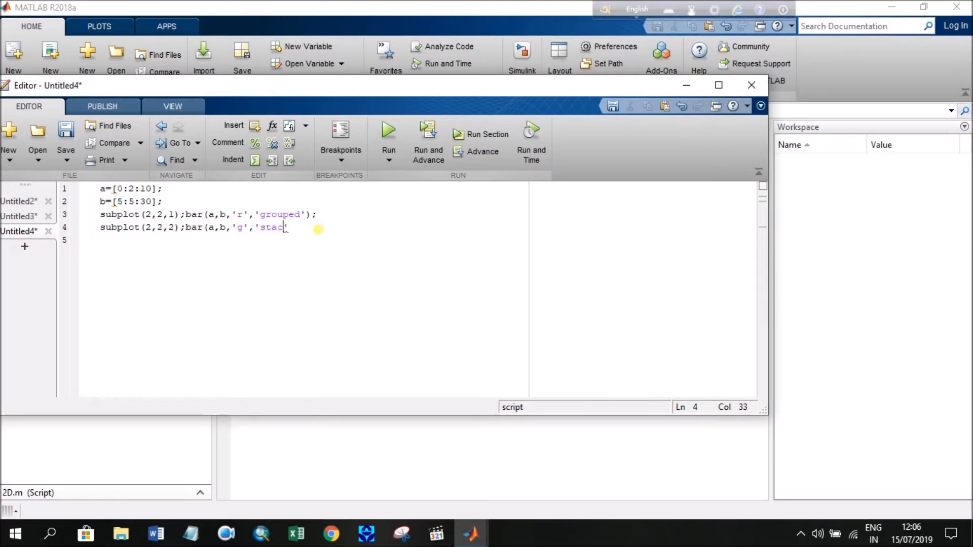
type("k")
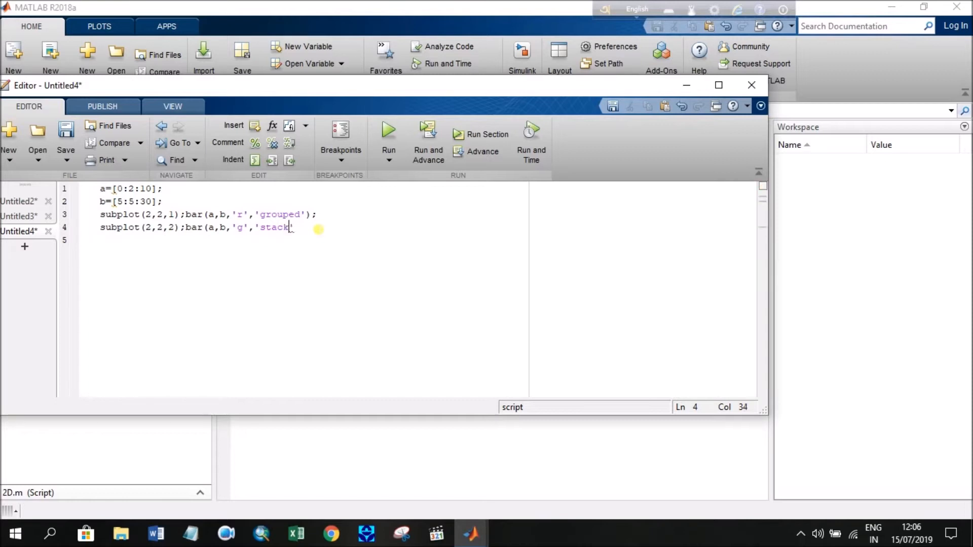
type("ed'")
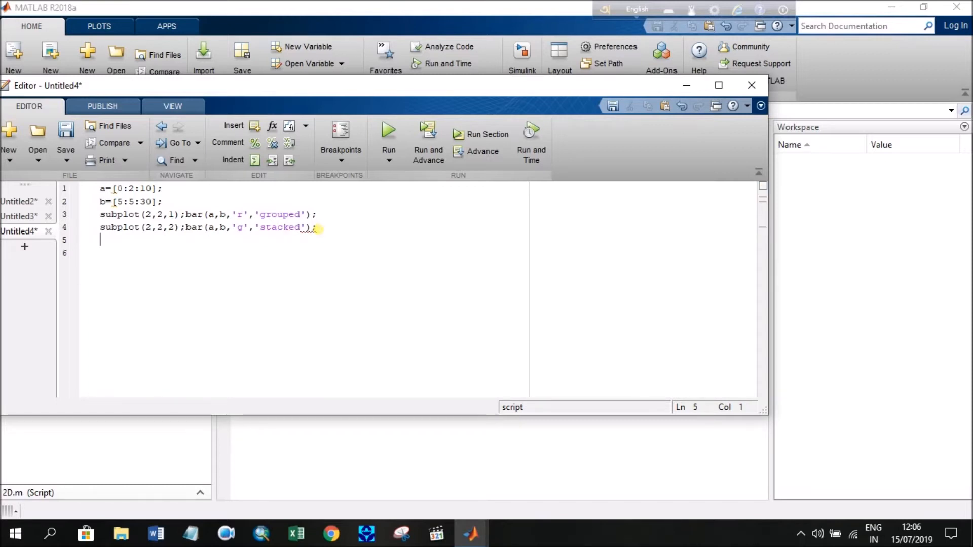
Copy the subplot line to line 5 and edit it to subplot(2,2,3);bar(a,b,'hist')
type("subplot(2,2,1);bar(a,b,'r','grouped'")
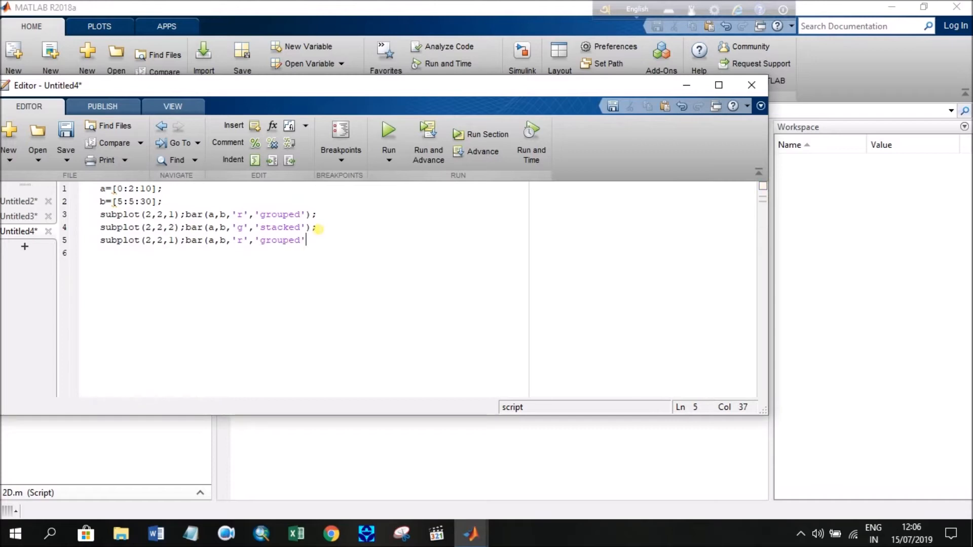
left_click(176, 241)
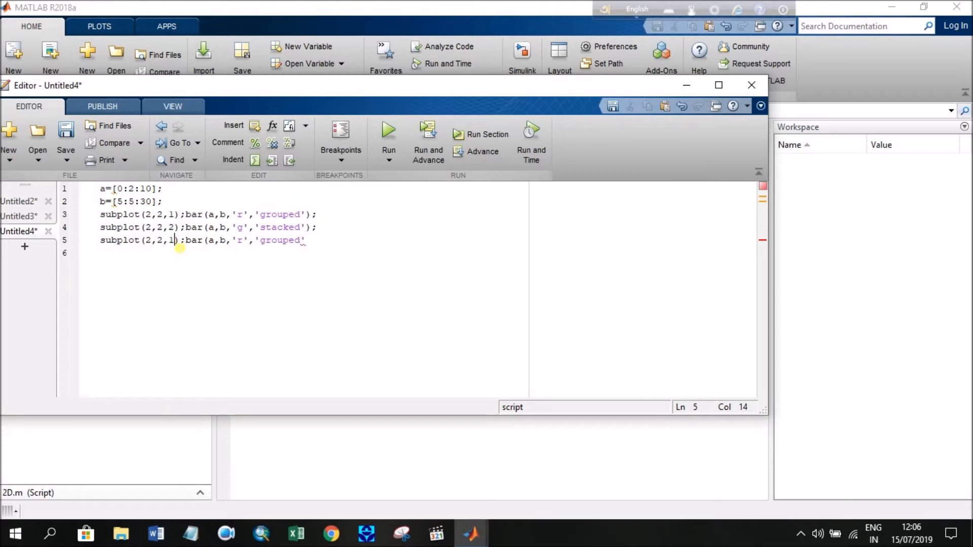
type("3")
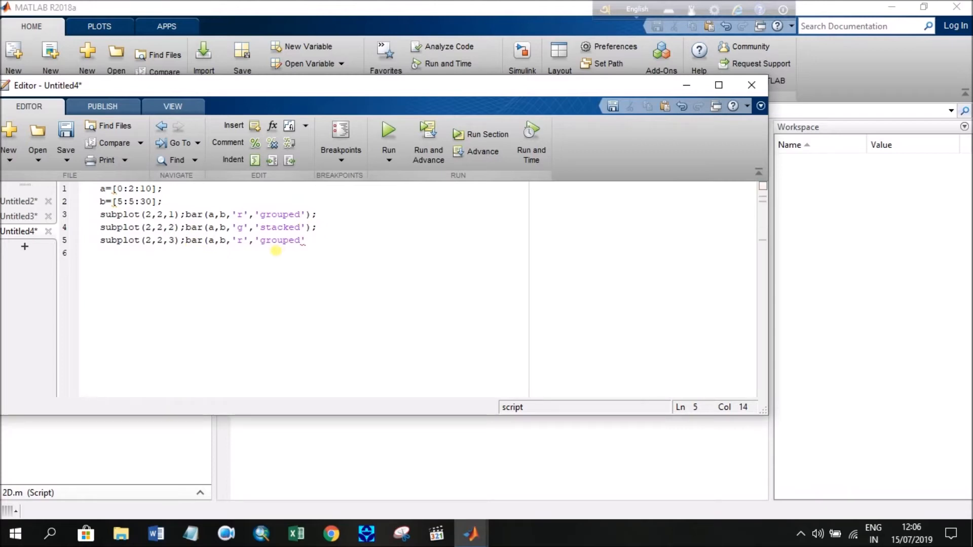
left_click(317, 244)
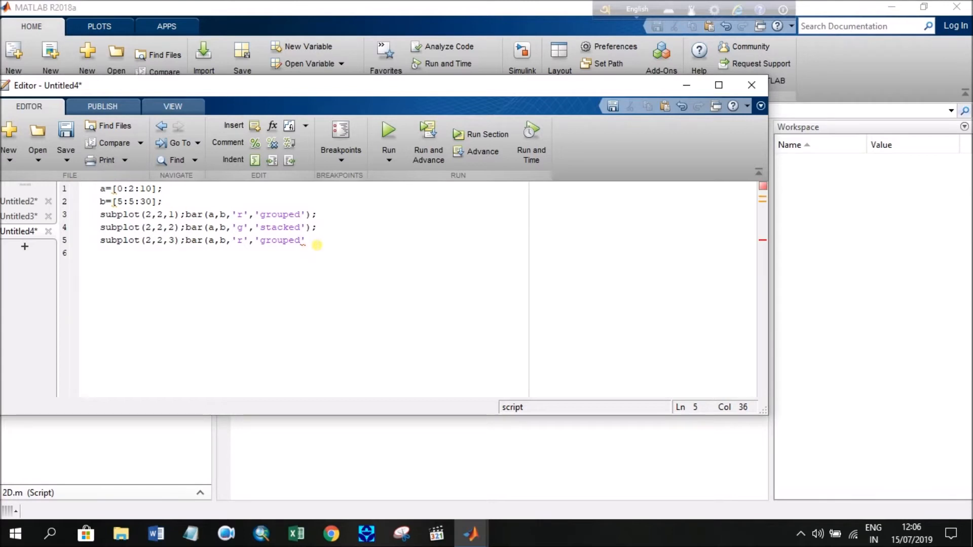
key("BackSpace")
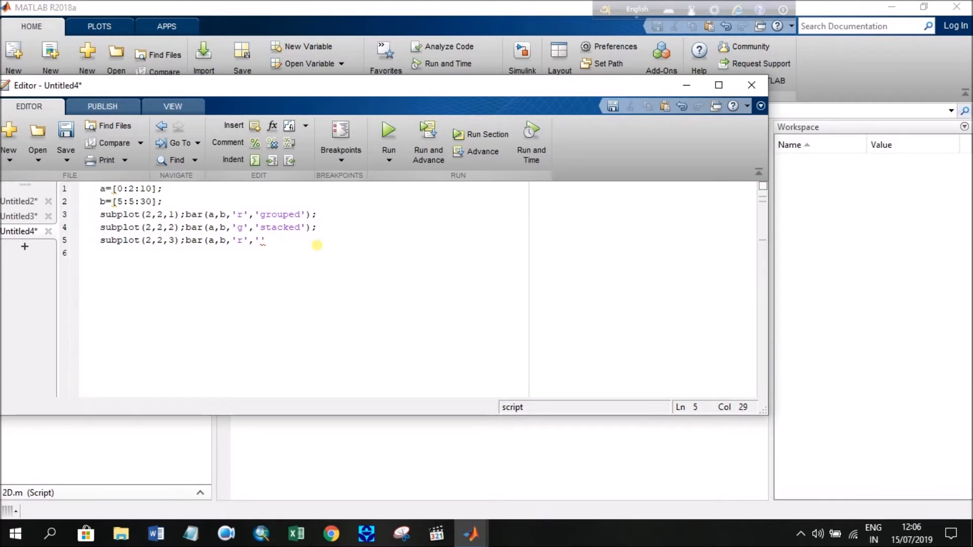
type("hist")
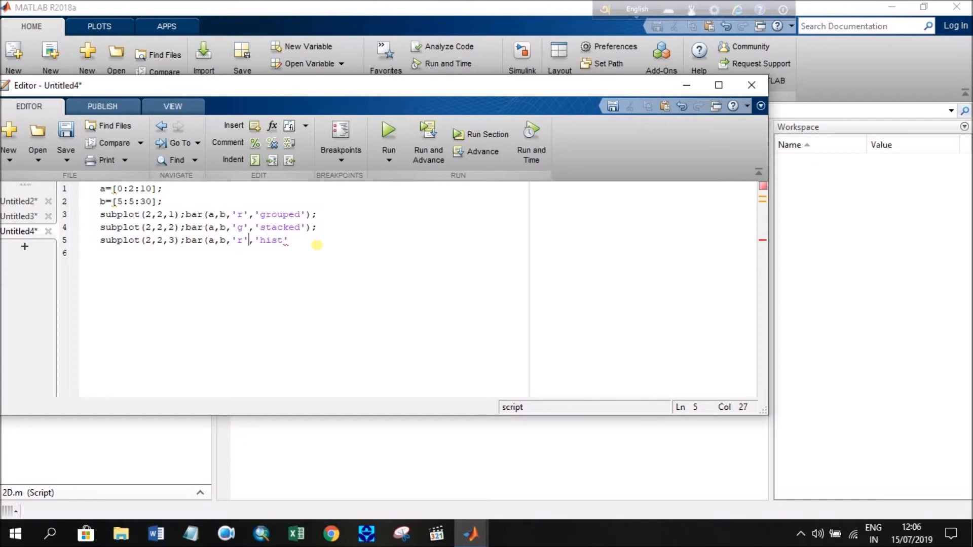
key("BackSpace")
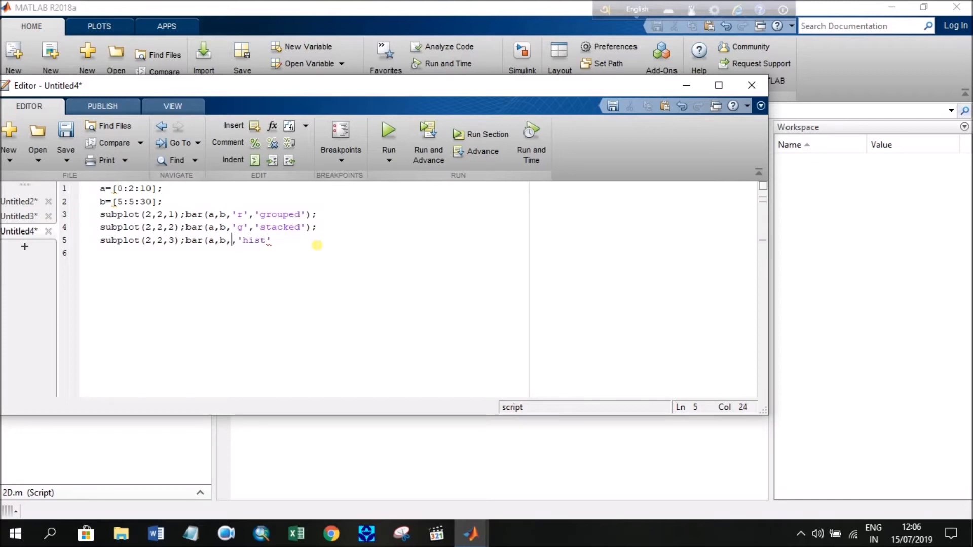
double_click(251, 240)
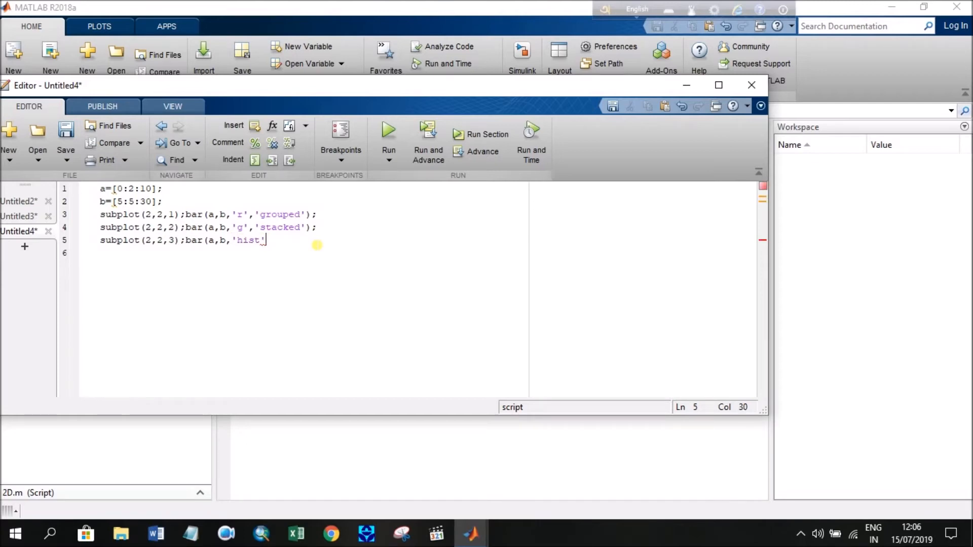
type(")")
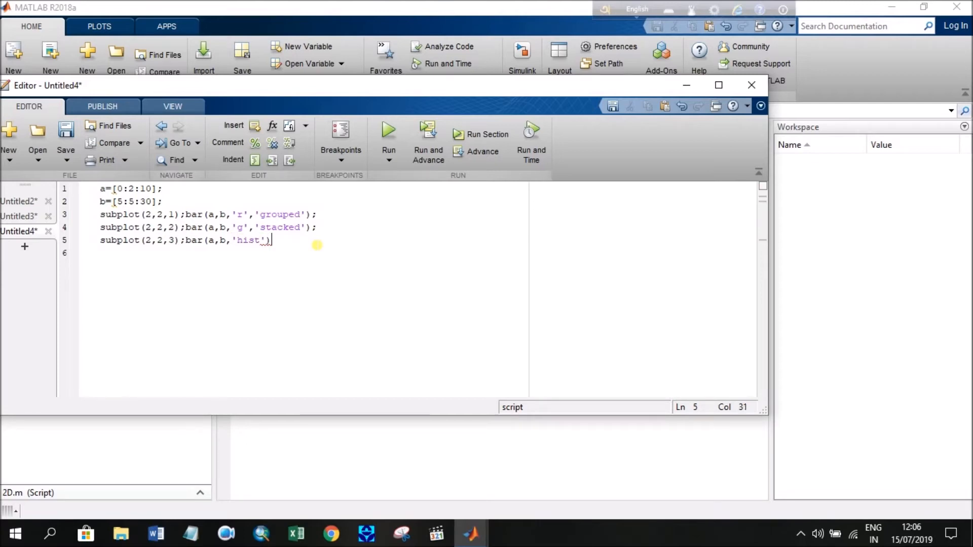
key("Backspace")
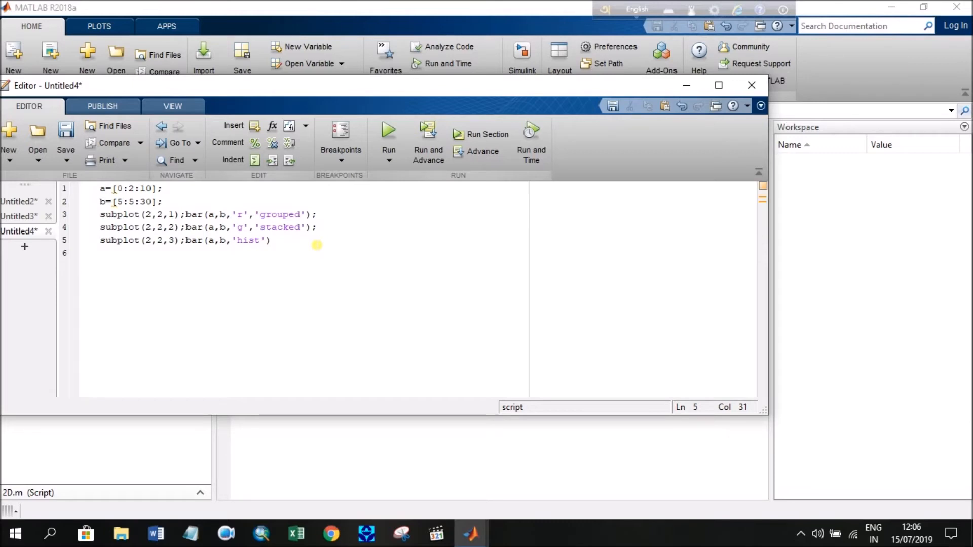
mouse_move(303, 256)
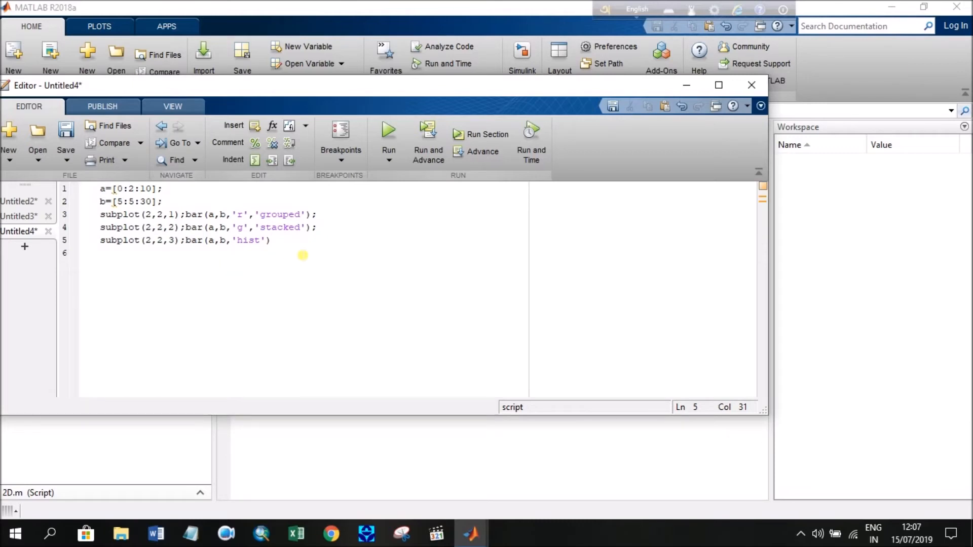
Add 'clear all' as the first script line and bring up the Command Window
key("ctrl+a")
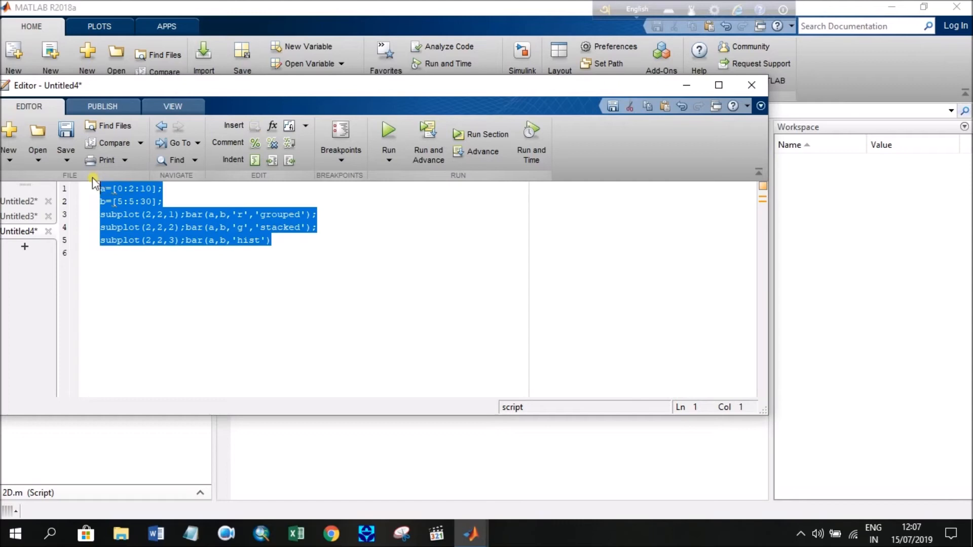
mouse_move(127, 180)
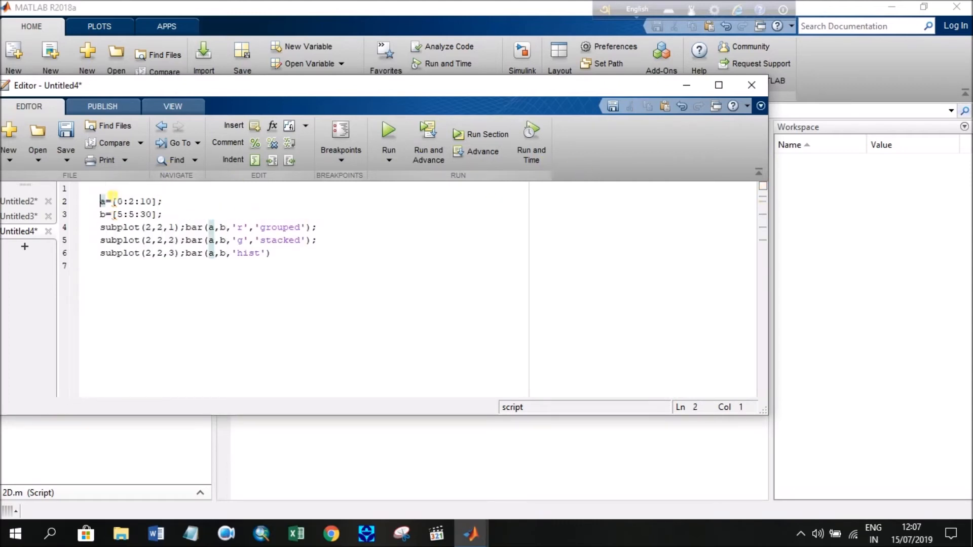
type("cle")
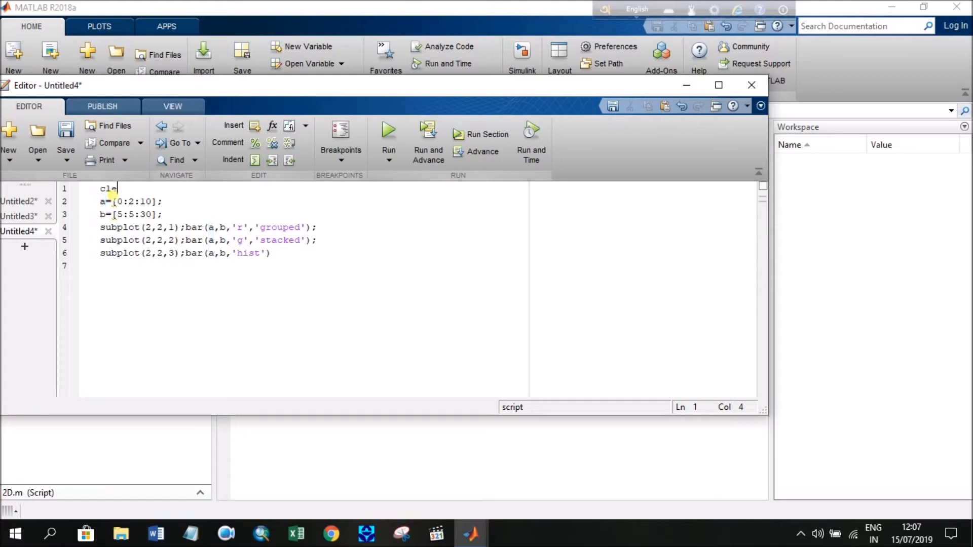
type("ar all")
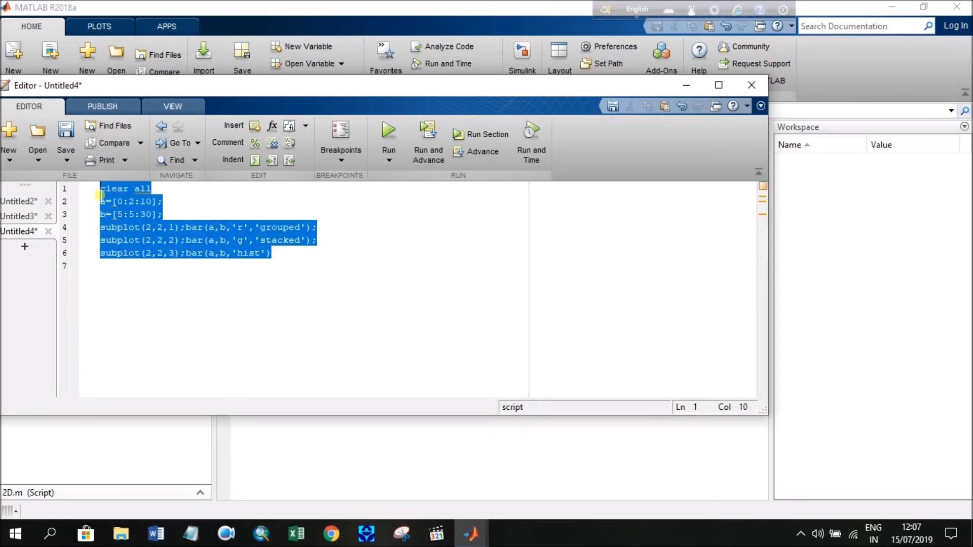
left_click(100, 189)
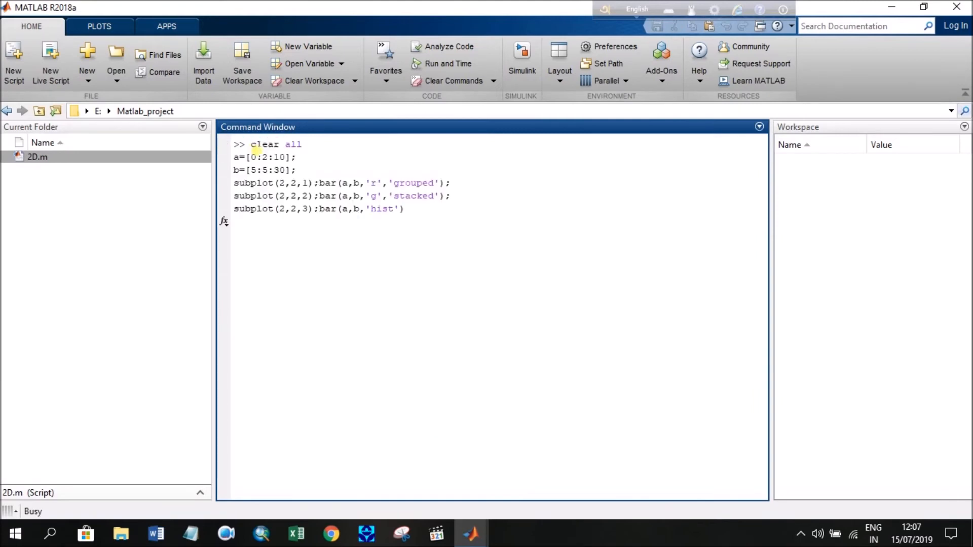
Execute the code to render the grouped, stacked and hist bar charts in Figure 1
key("Return")
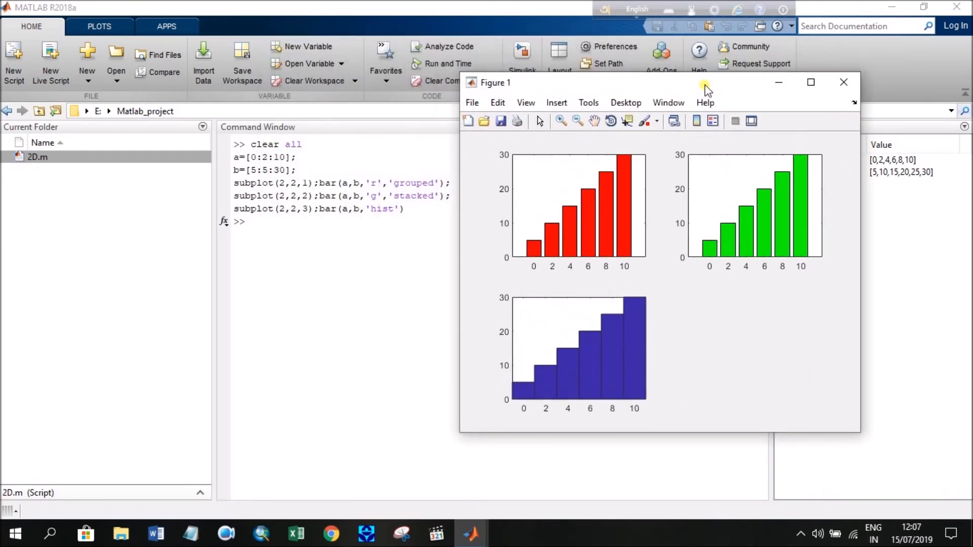
mouse_move(557, 240)
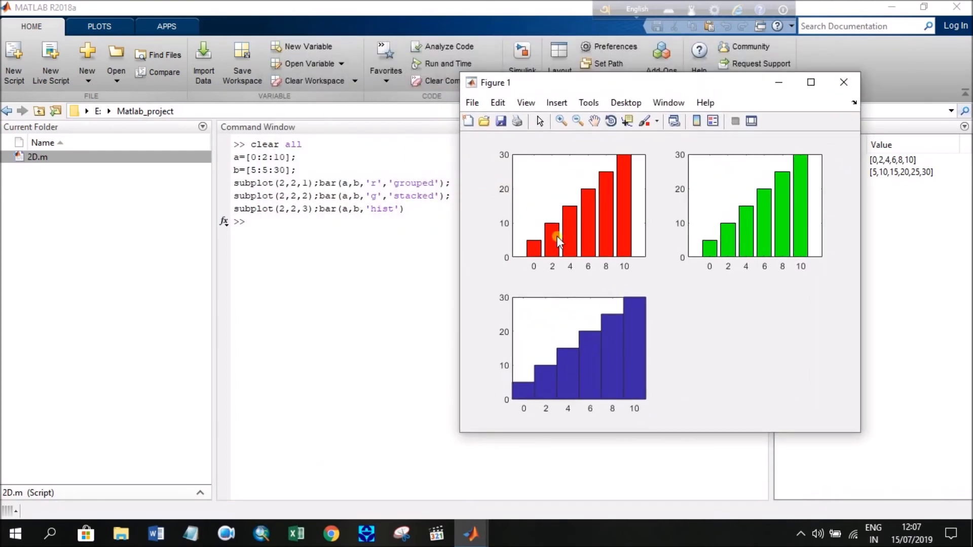
mouse_move(548, 273)
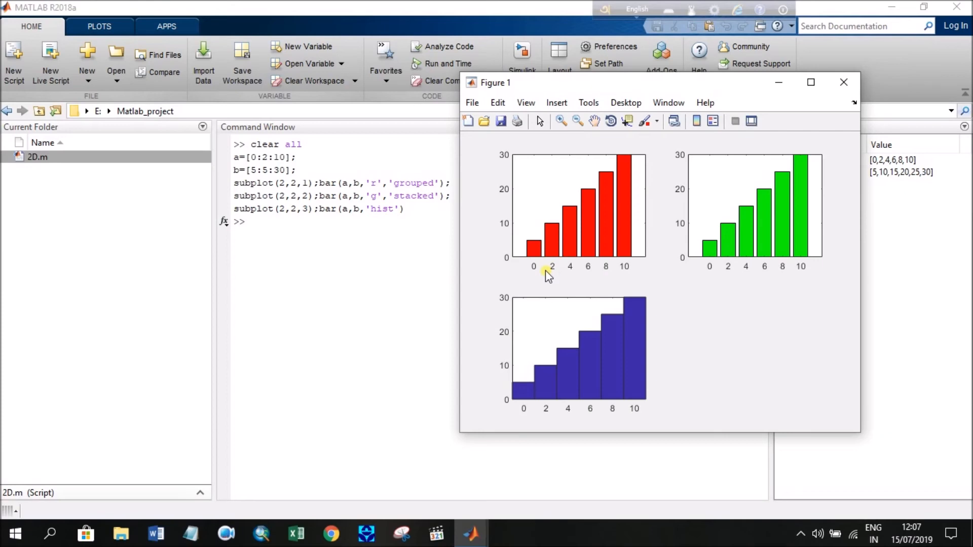
mouse_move(503, 249)
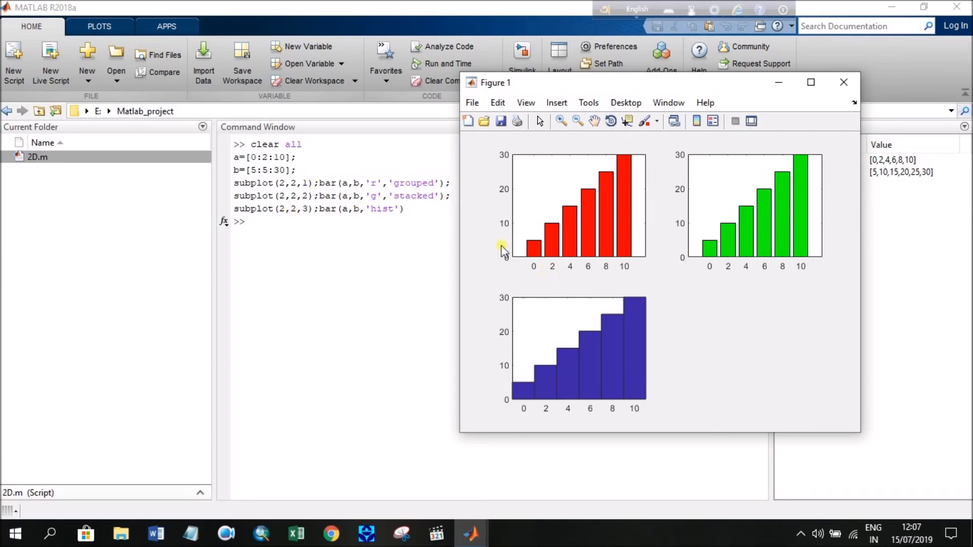
mouse_move(680, 251)
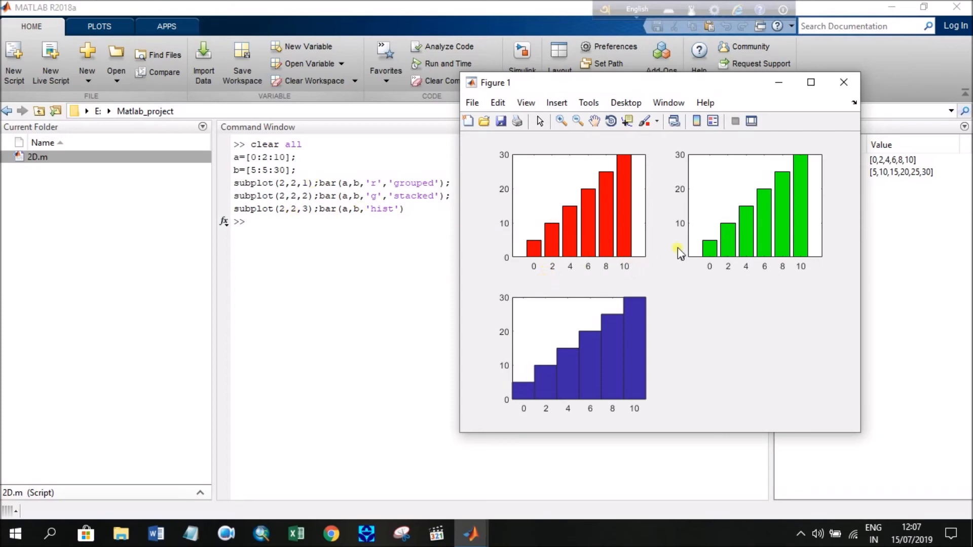
mouse_move(713, 258)
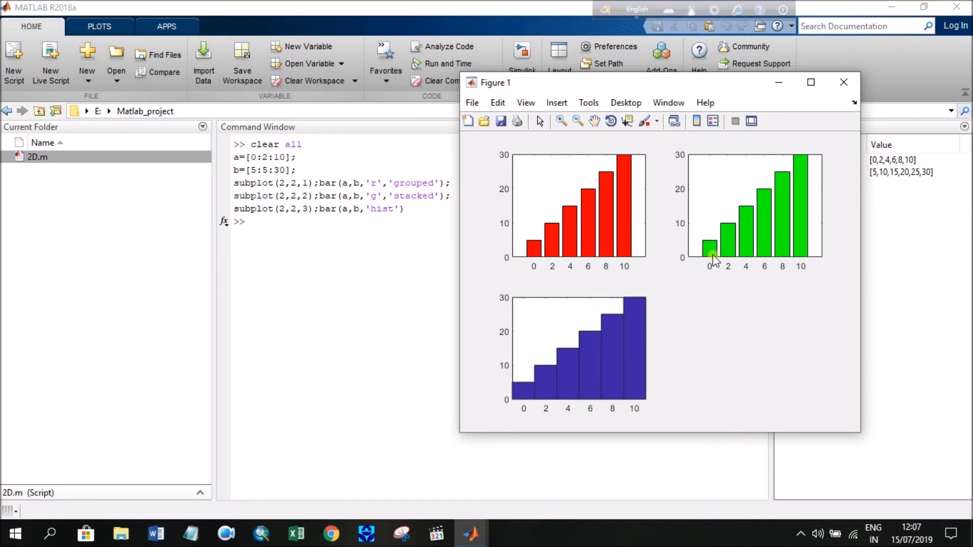
mouse_move(792, 226)
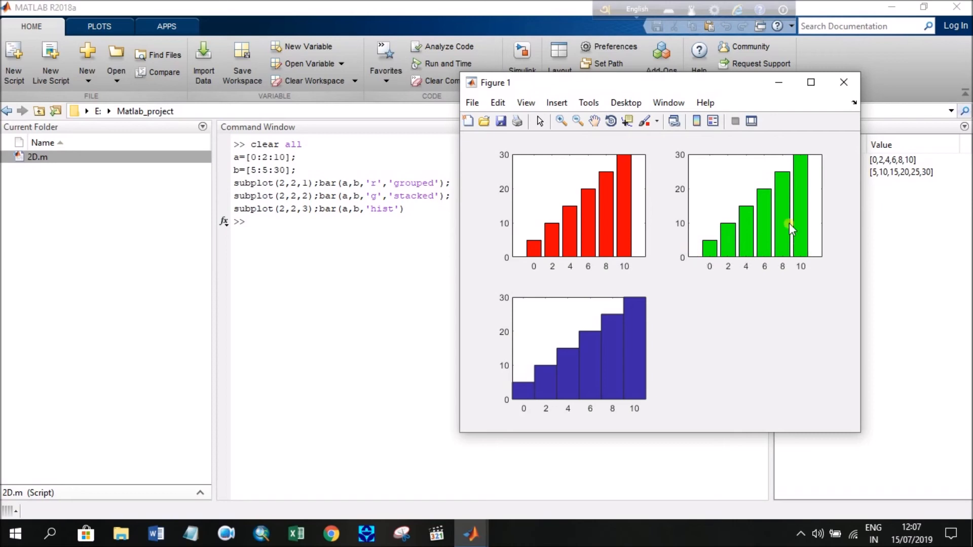
mouse_move(581, 379)
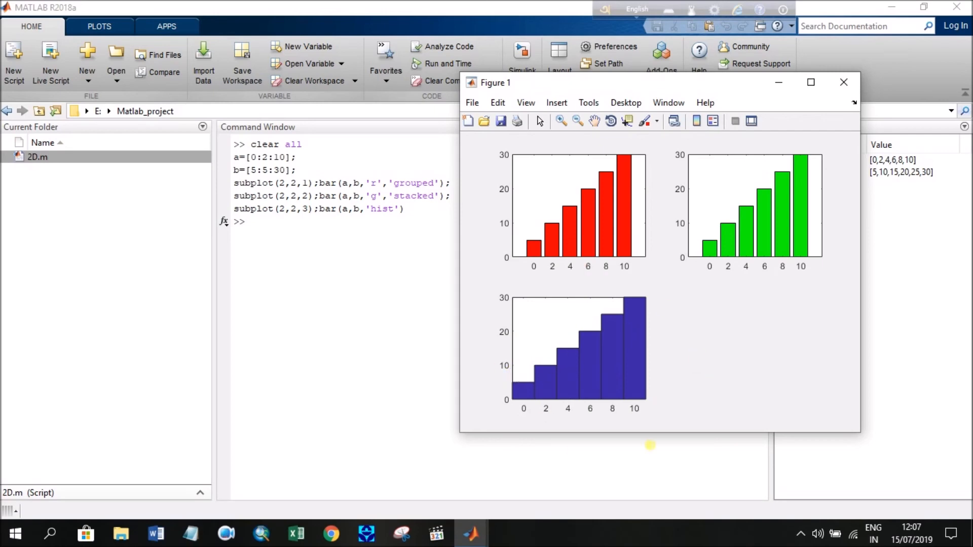
mouse_move(641, 343)
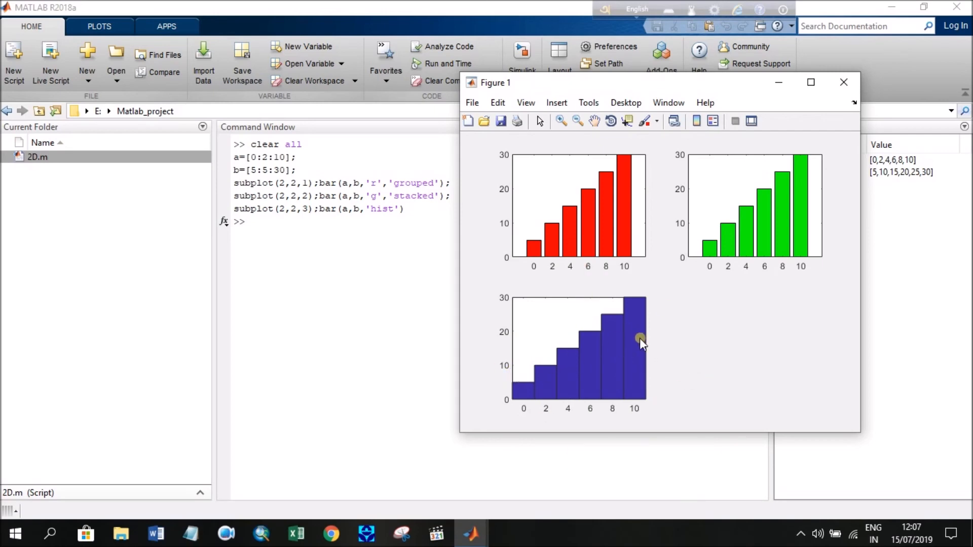
mouse_move(606, 362)
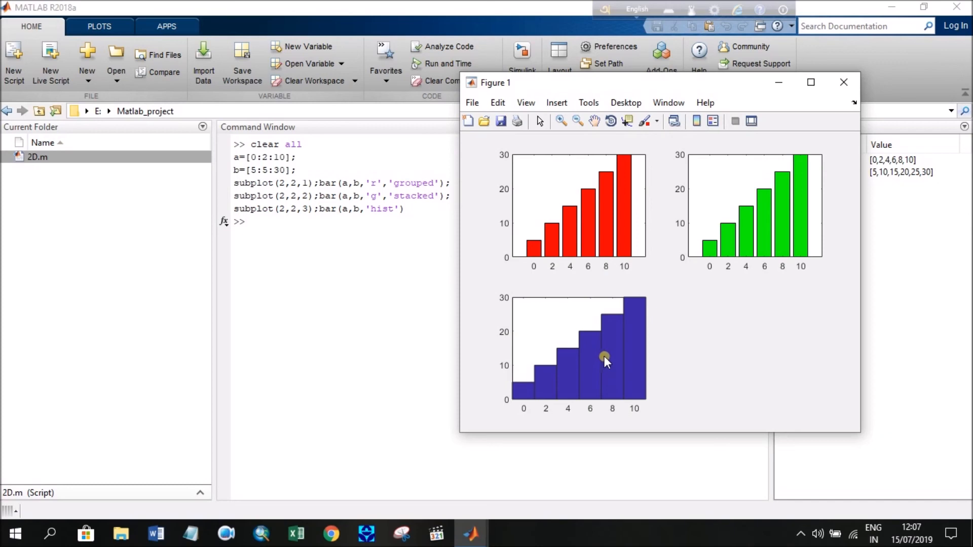
mouse_move(670, 115)
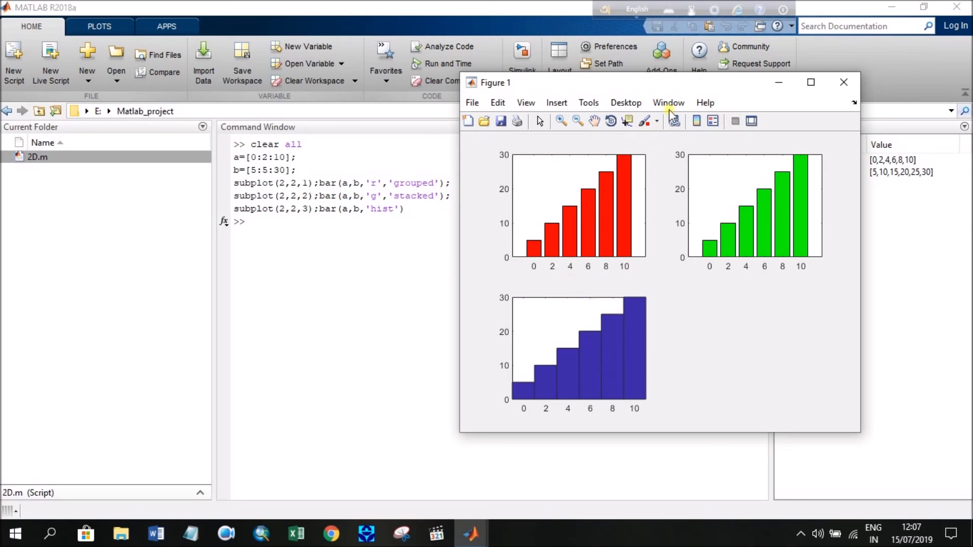